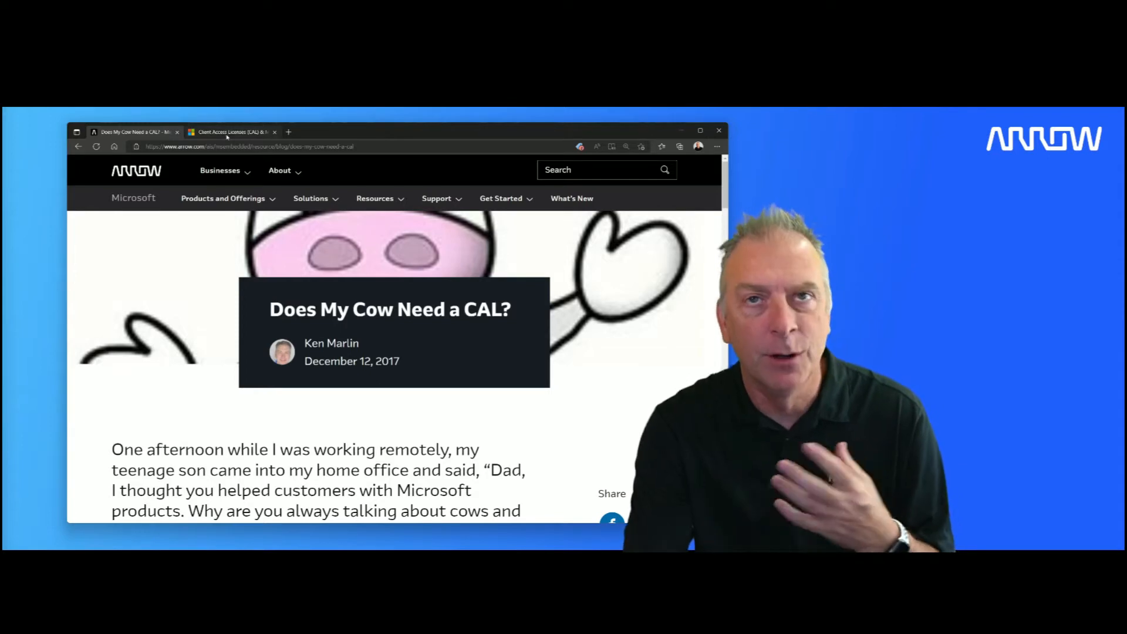
# Step: Switch to the Client Access Licenses and Management Licenses tab from the Arrow CAL blog post
pyautogui.click(230, 132)
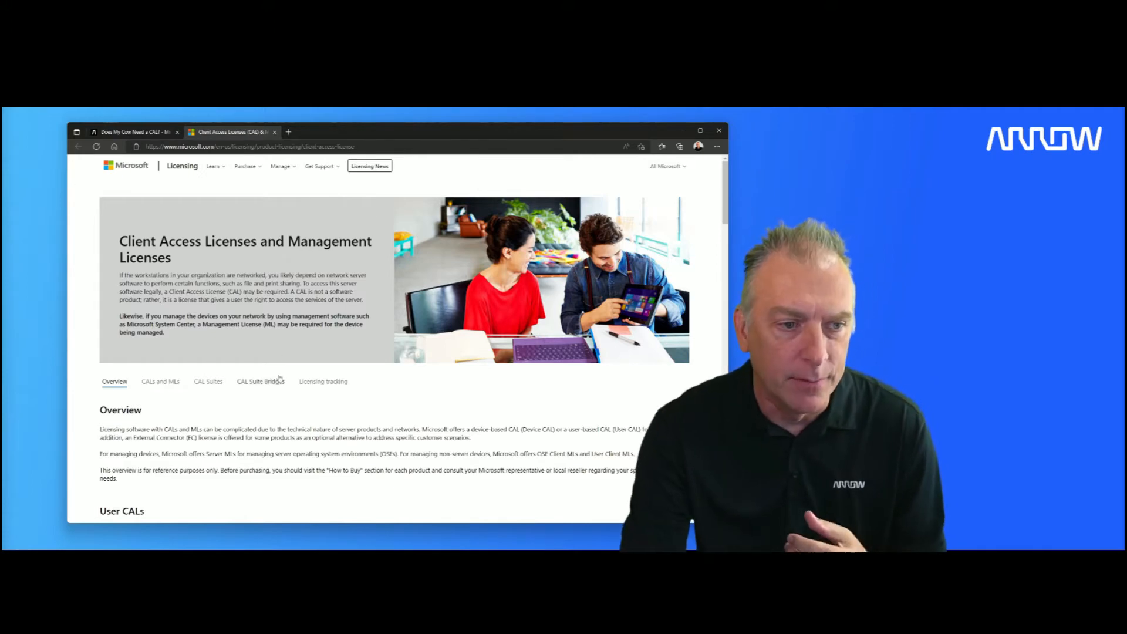
# Step: Scroll through Overview and User CALs down to the Device CALs section and diagram
pyautogui.scroll(-3)
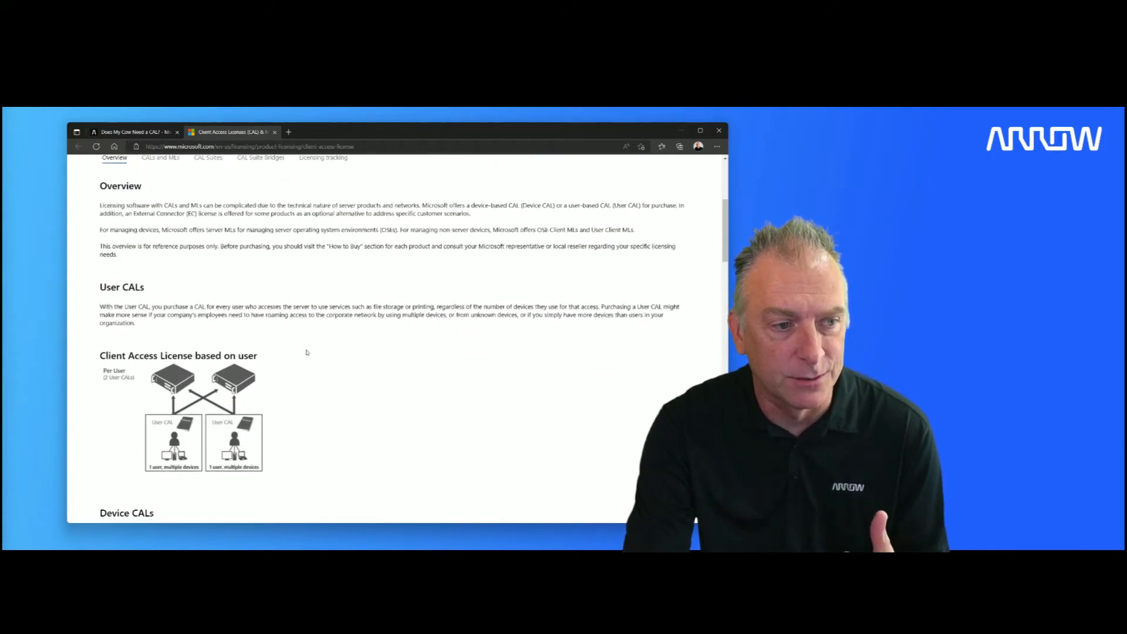
pyautogui.scroll(-3)
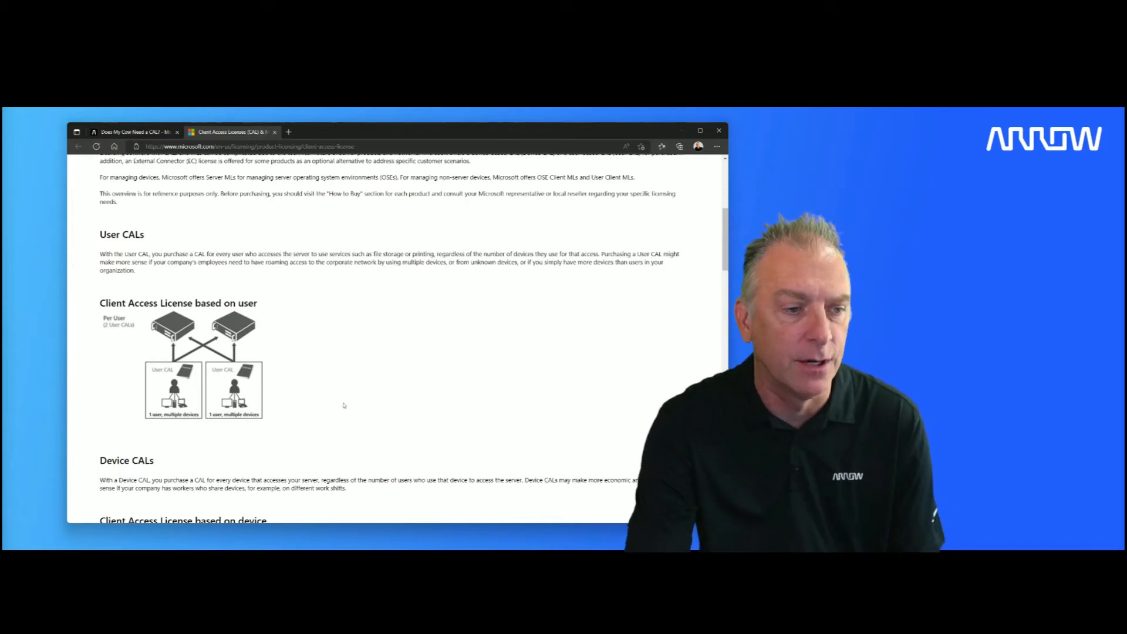
pyautogui.scroll(-3)
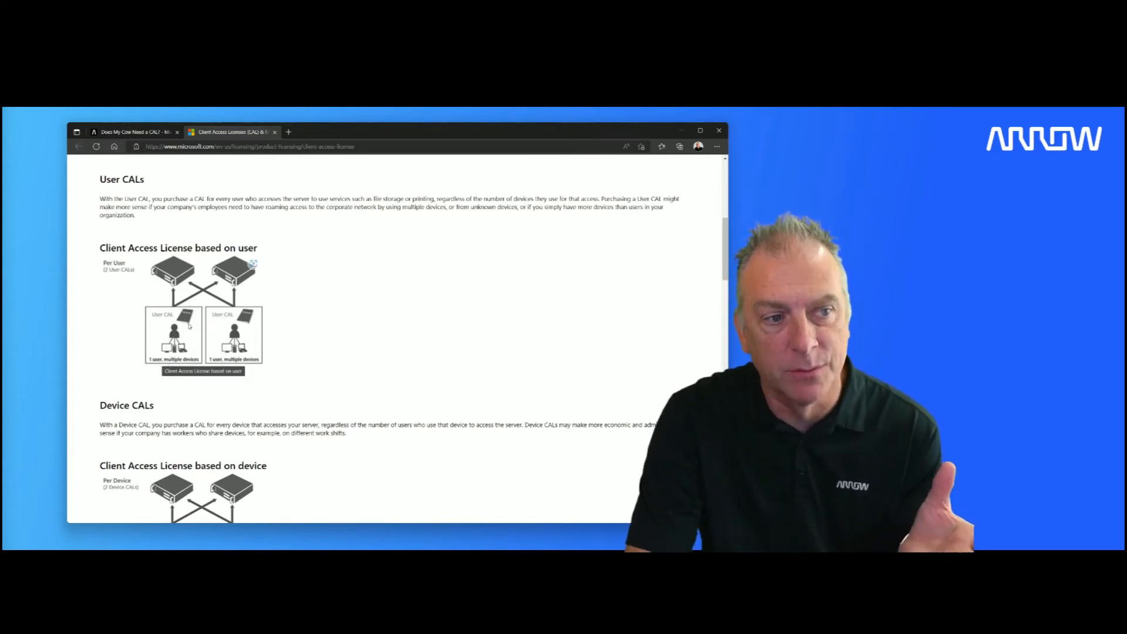
pyautogui.scroll(-3)
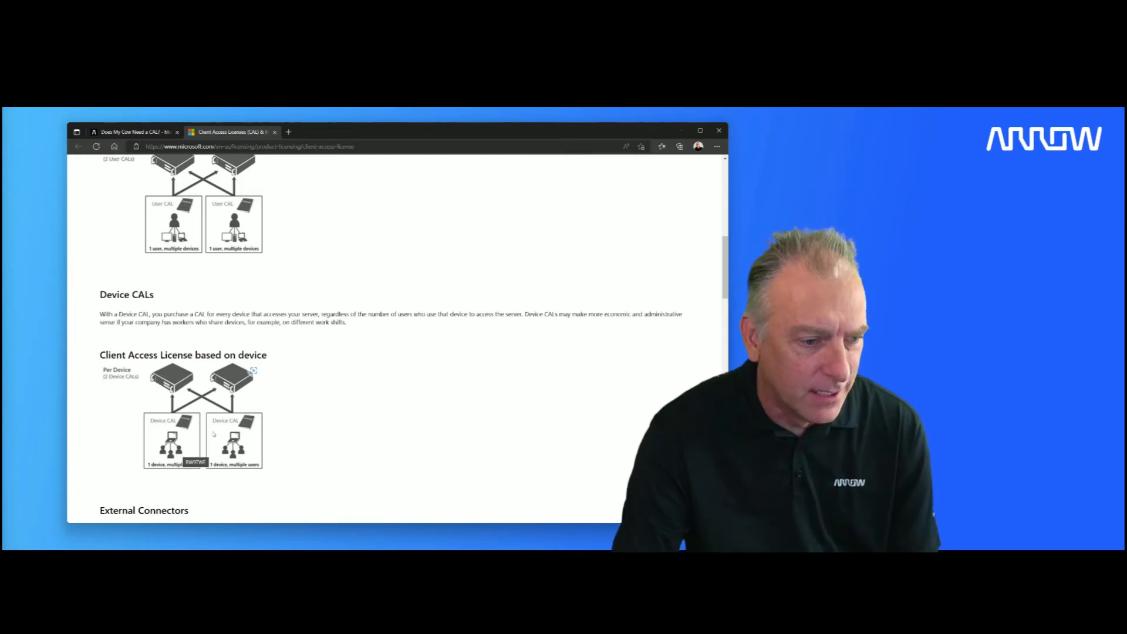
# Step: Scroll past External Connectors to Per Core licensing and its diagram
pyautogui.scroll(-3)
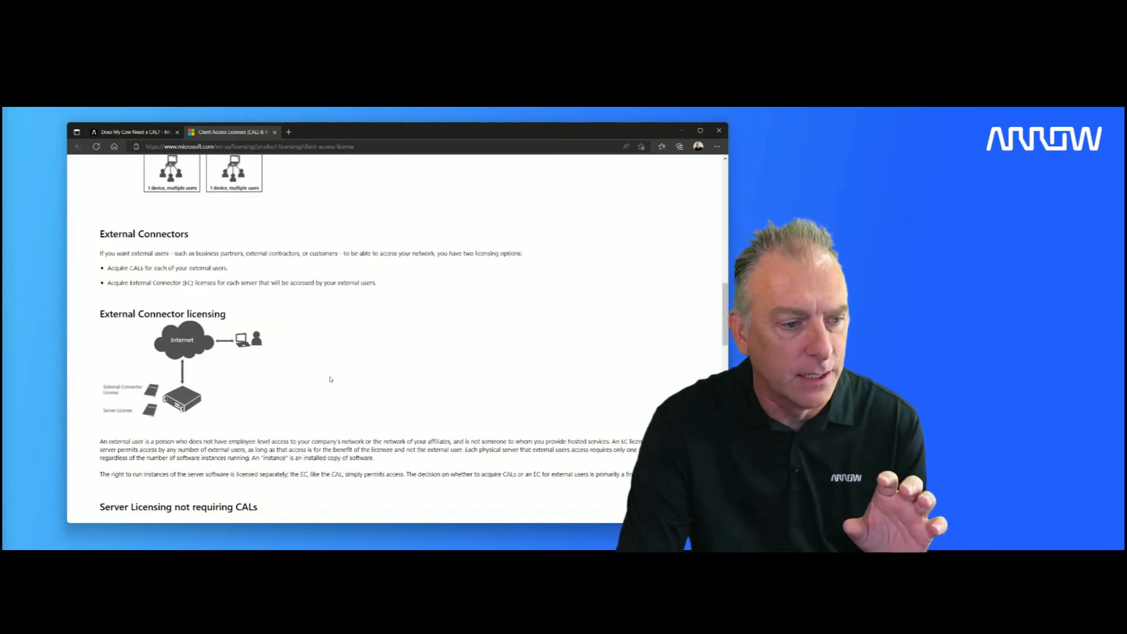
pyautogui.scroll(-3)
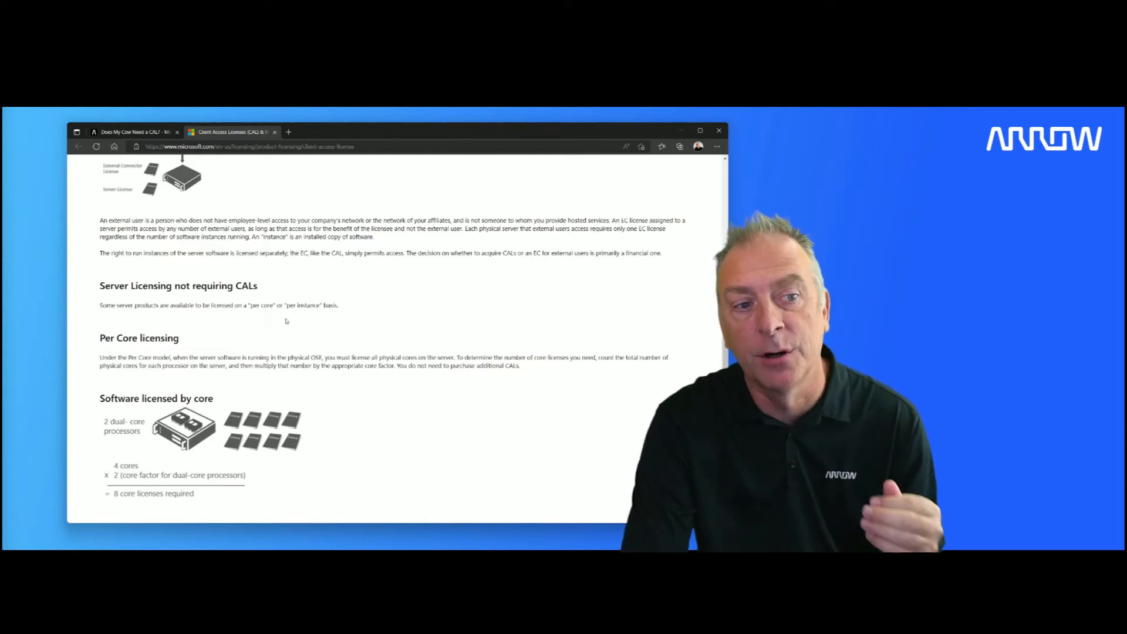
pyautogui.moveTo(323, 319)
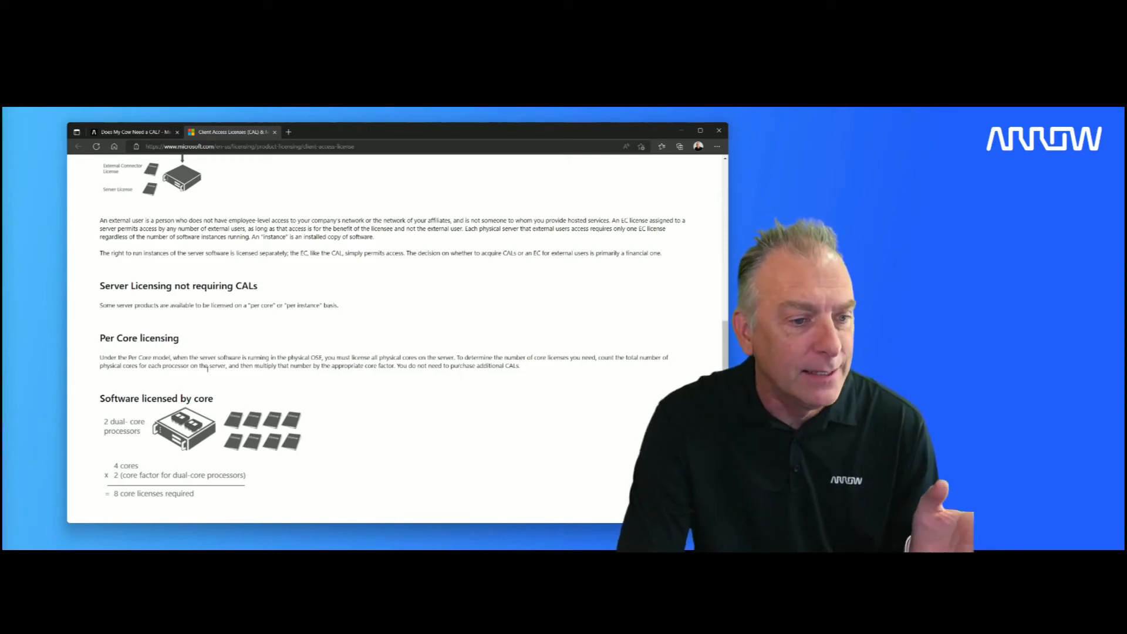
# Step: Highlight the Per Core sentence 'You do not need to purchase additional CALs.'
pyautogui.moveTo(397, 365); pyautogui.dragTo(451, 365)
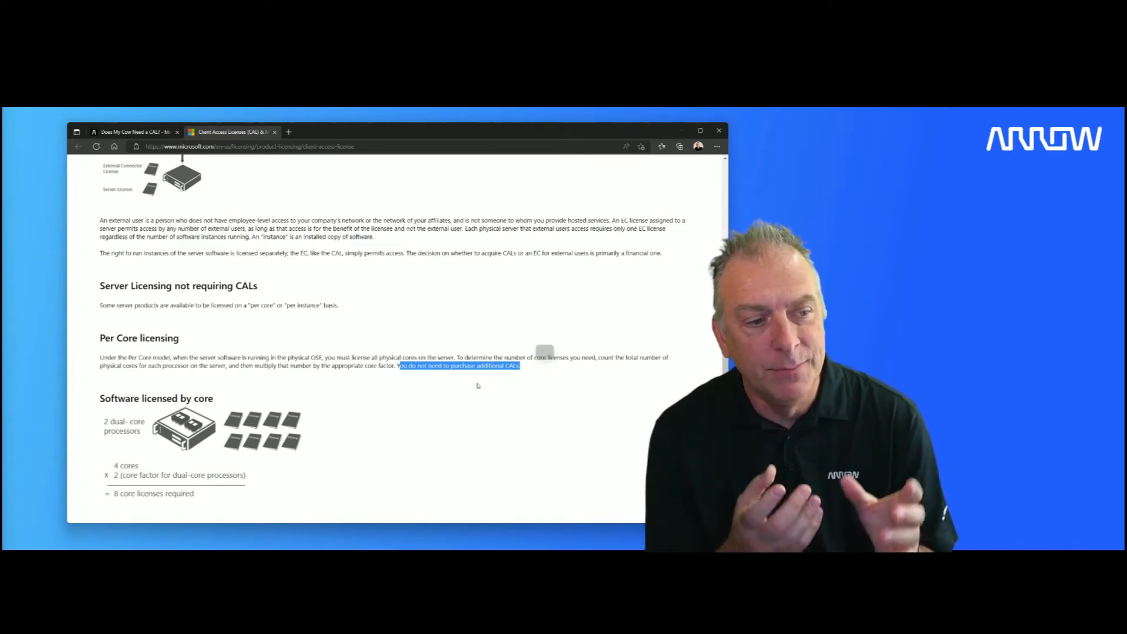
pyautogui.moveTo(289, 376)
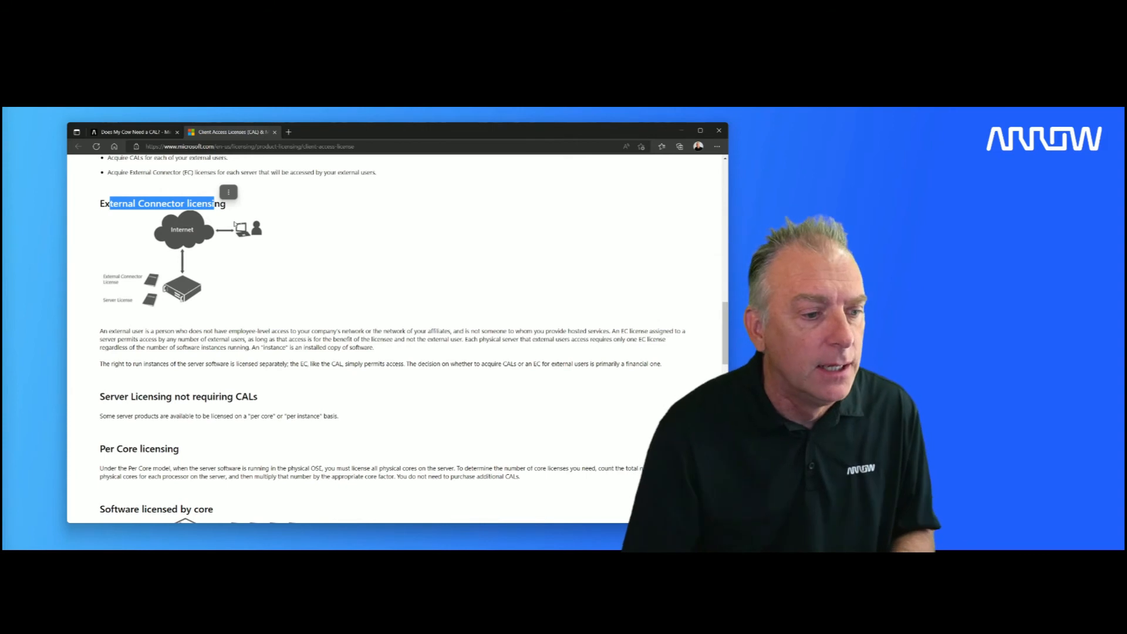
# Step: Scroll past Per Core licensing to Specialty Server and the start of Management Server licensing
pyautogui.scroll(-3)
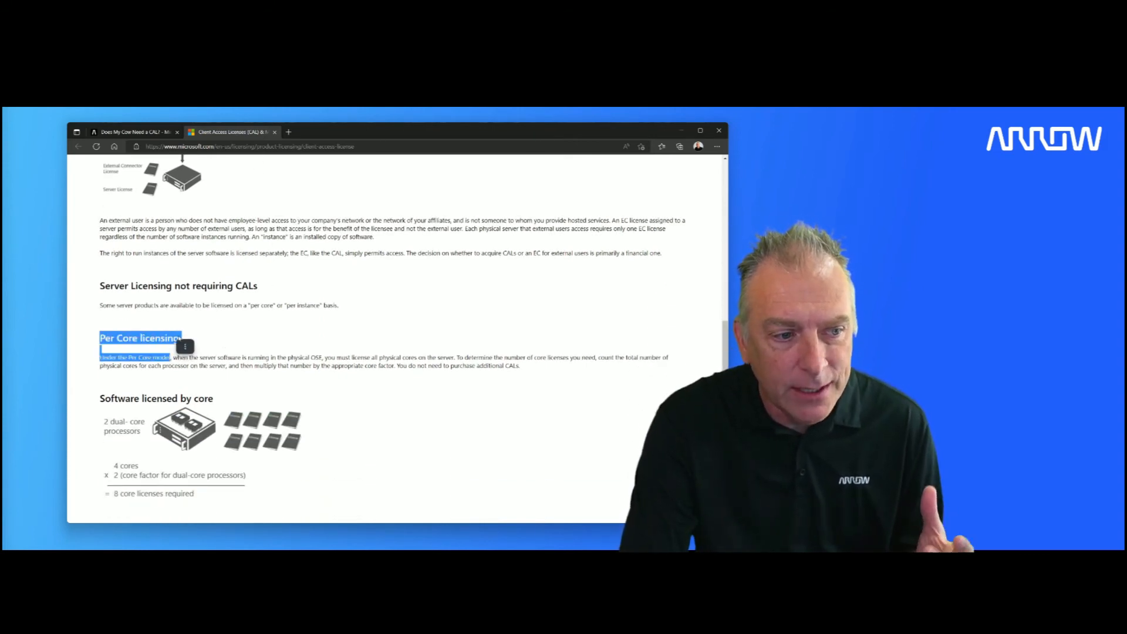
pyautogui.scroll(-3)
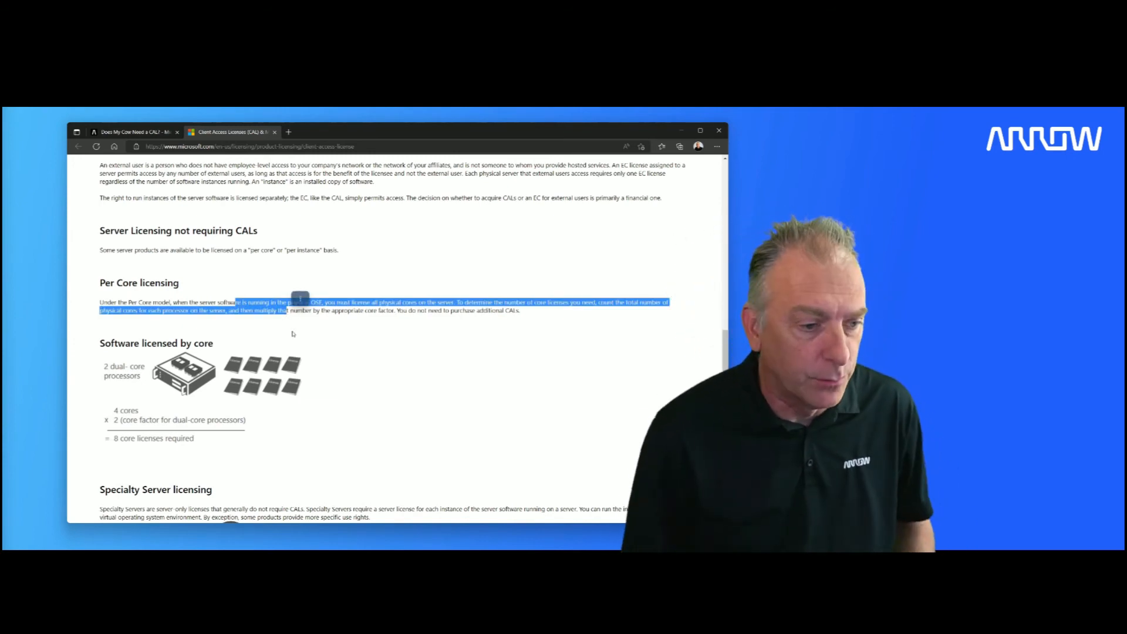
pyautogui.scroll(-3)
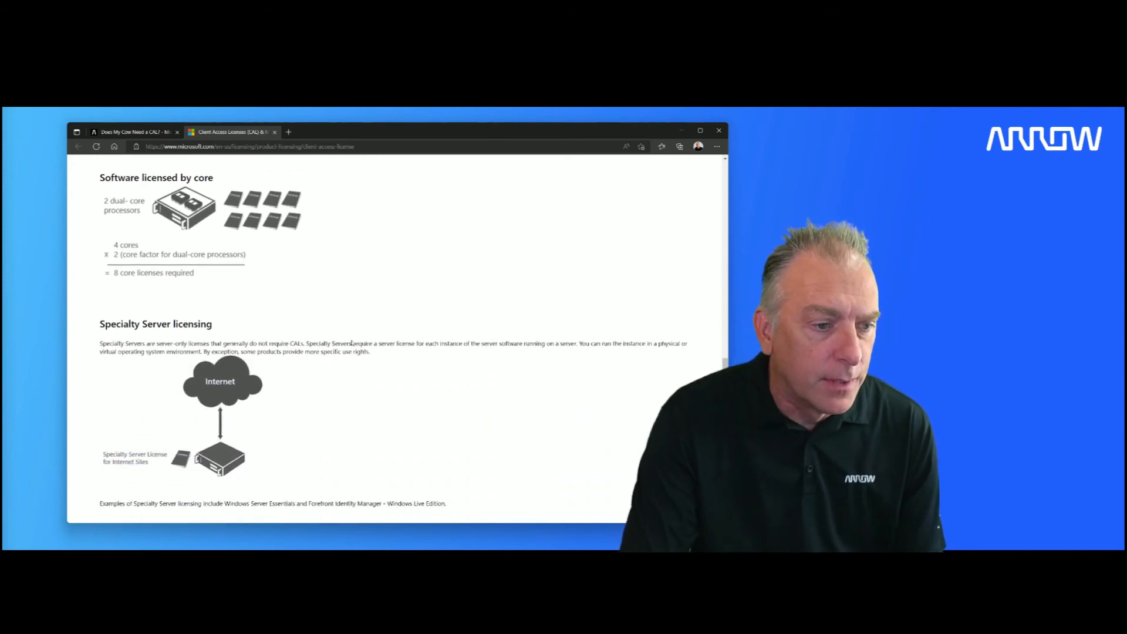
pyautogui.scroll(-3)
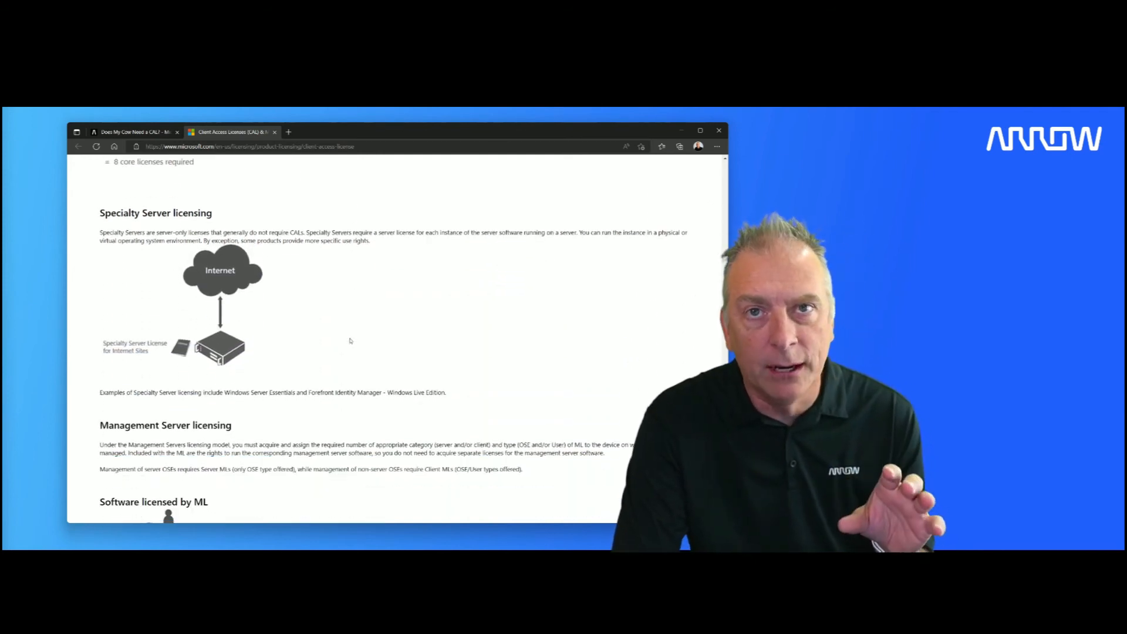